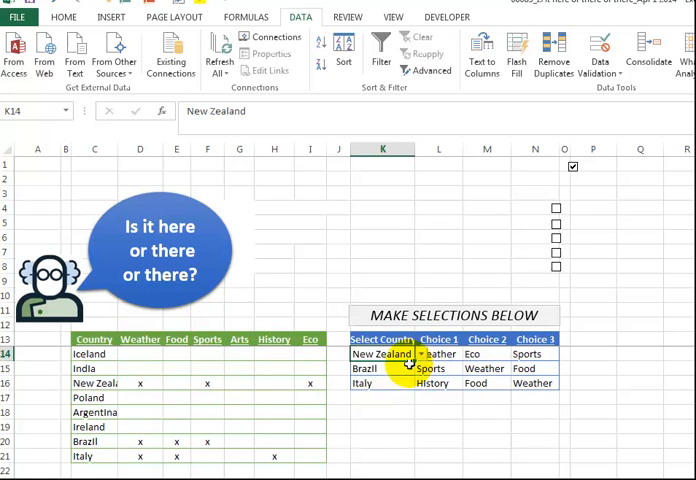
Inspect New Zealand's Weather and Sports x marks in the summary table.
click(430, 383)
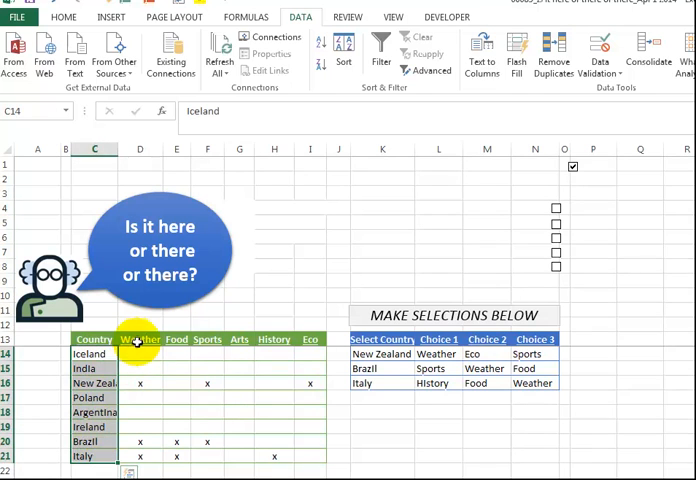
click(140, 339)
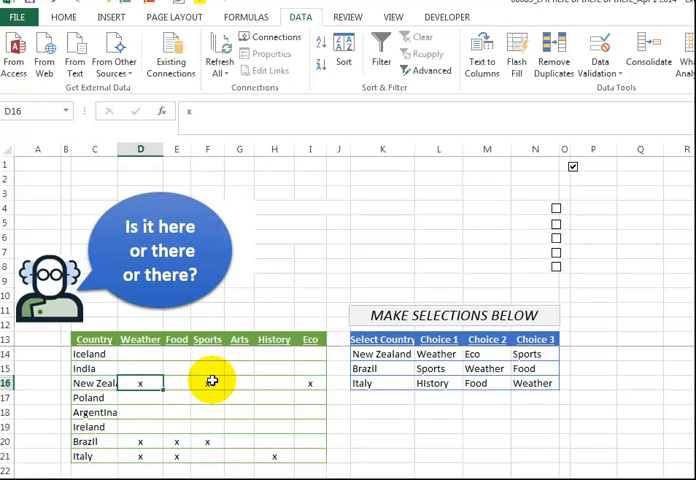
click(310, 383)
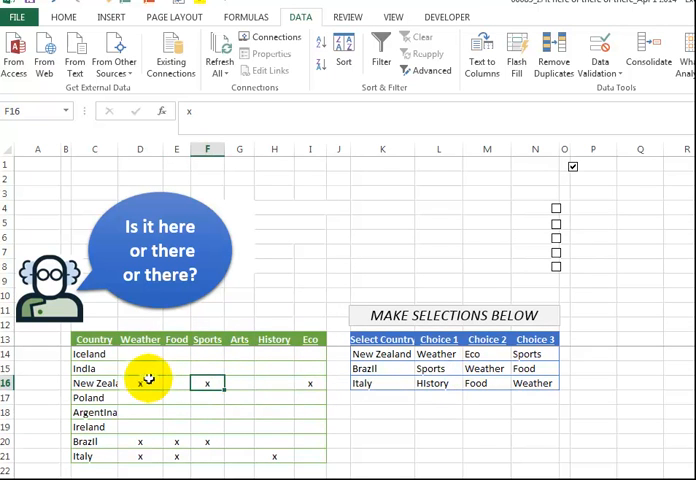
click(140, 383)
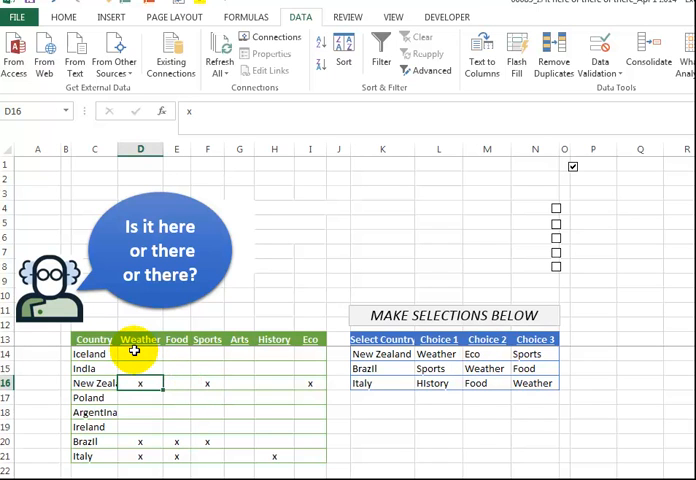
mouse_move(165, 429)
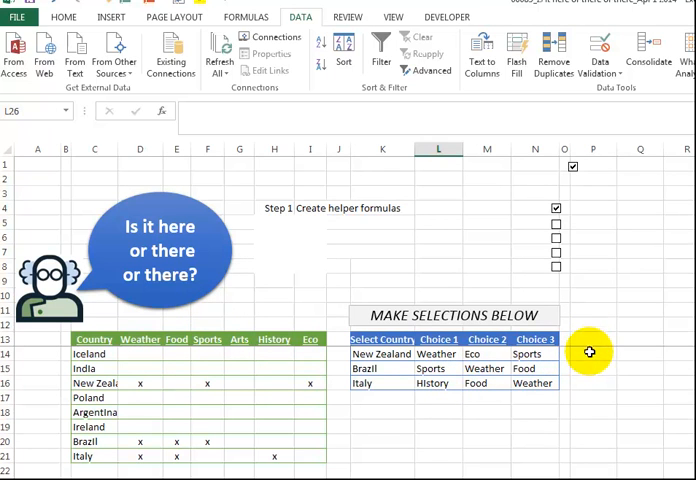
Build H1–H3 in P13:R13 with =$K14&L14, filled through R16.
text(H1)
click(589, 353)
text(=$K14)
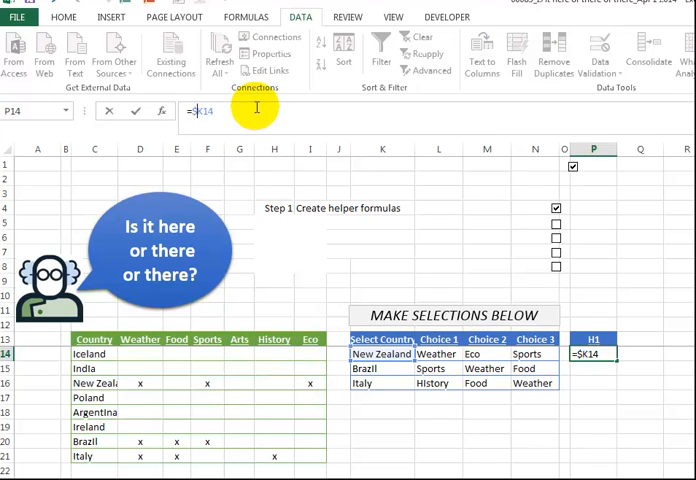
text(&)
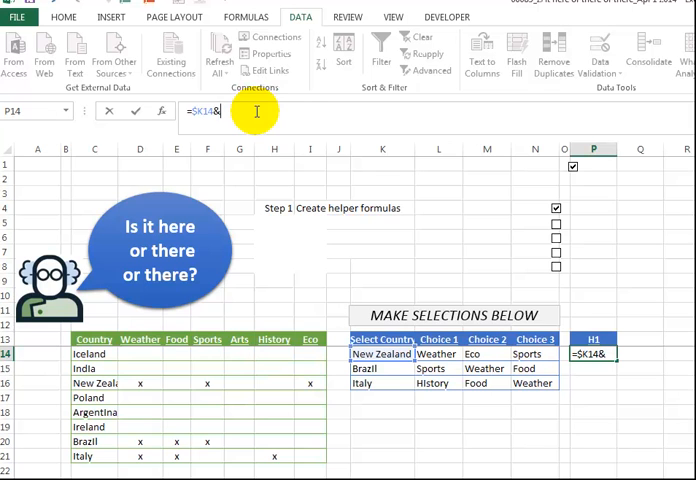
click(437, 353)
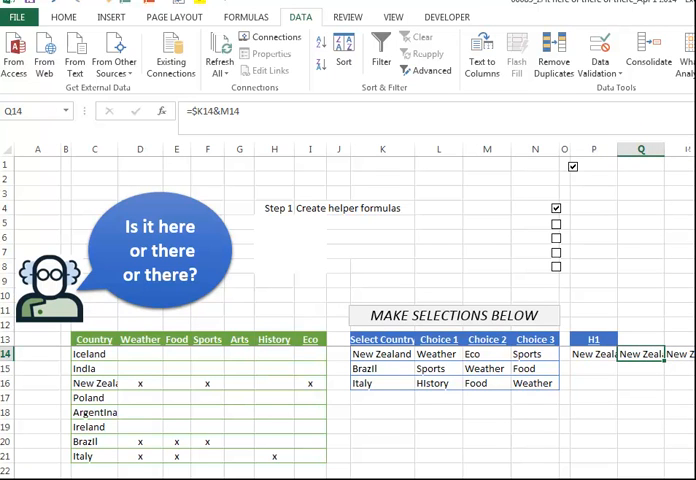
click(594, 339)
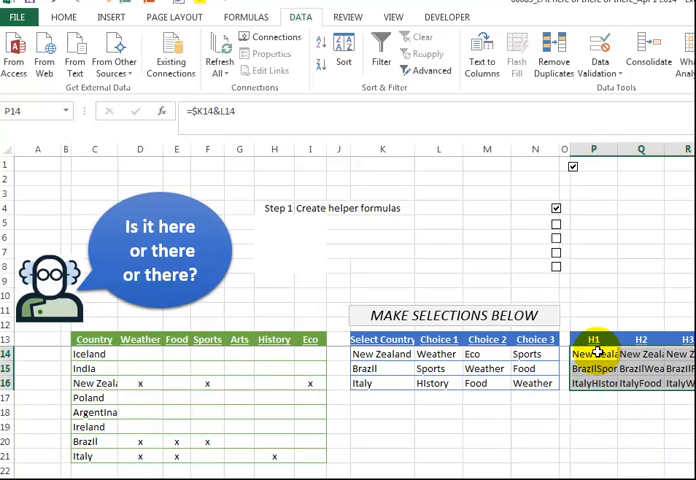
click(681, 354)
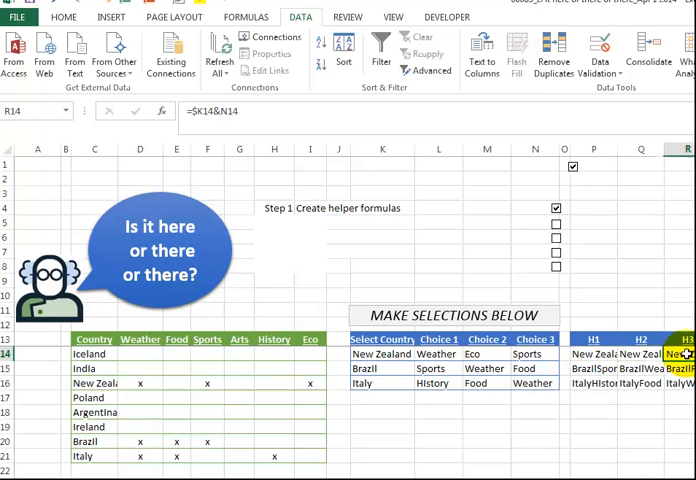
click(438, 339)
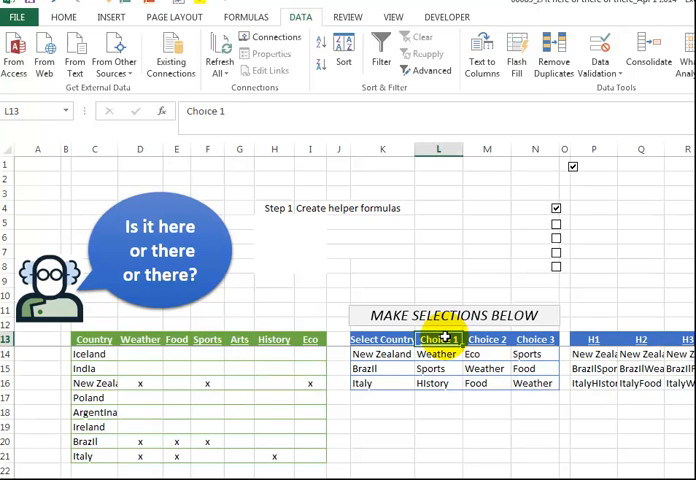
mouse_move(650, 427)
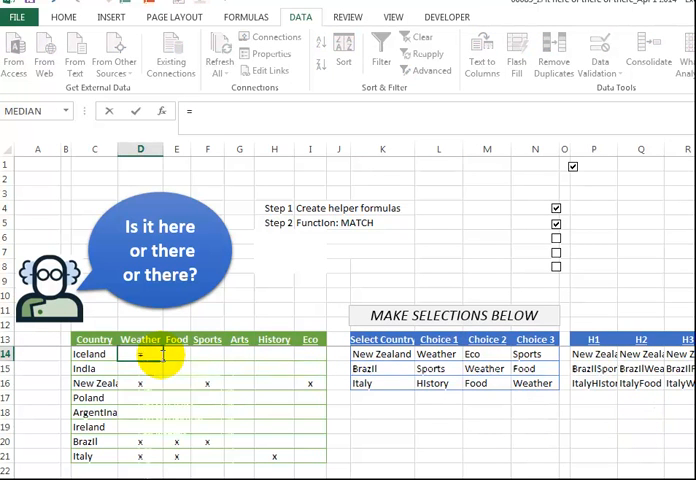
Enter =ISNUMBER(MATCH($C14&D$13,$P$14:$P$16,0)) in D14 for Iceland–Weather.
text(=match()
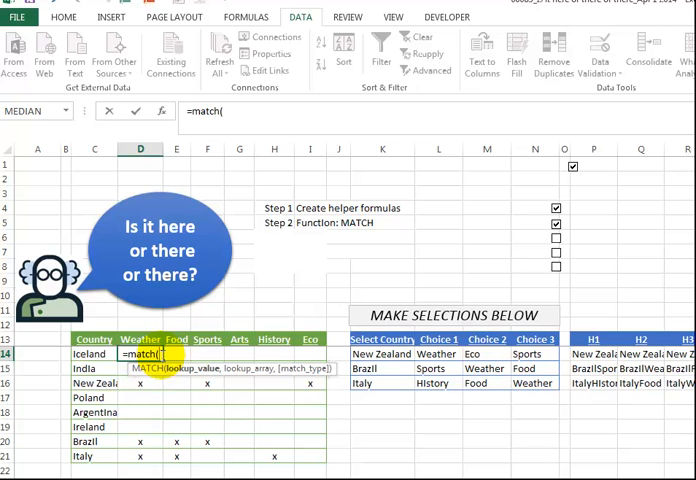
click(90, 354)
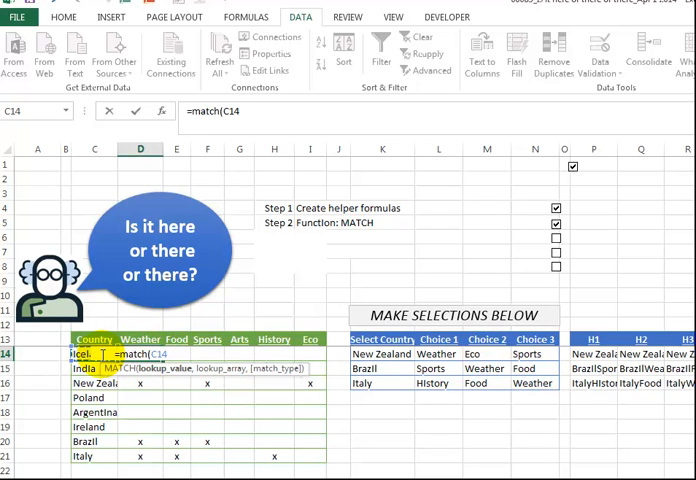
key(f4)
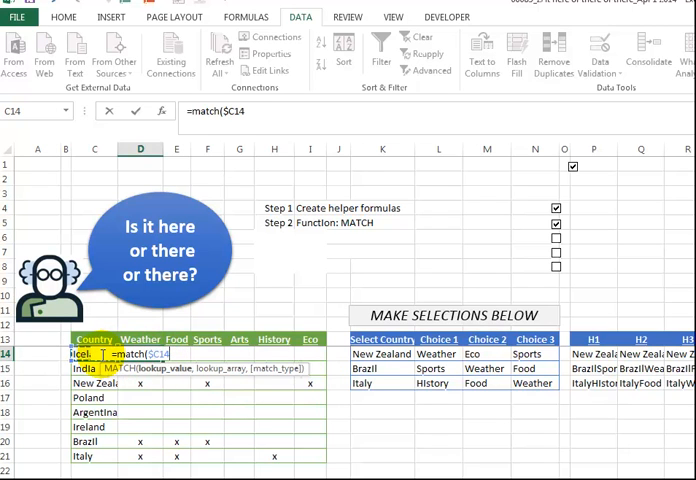
text(&D$13)
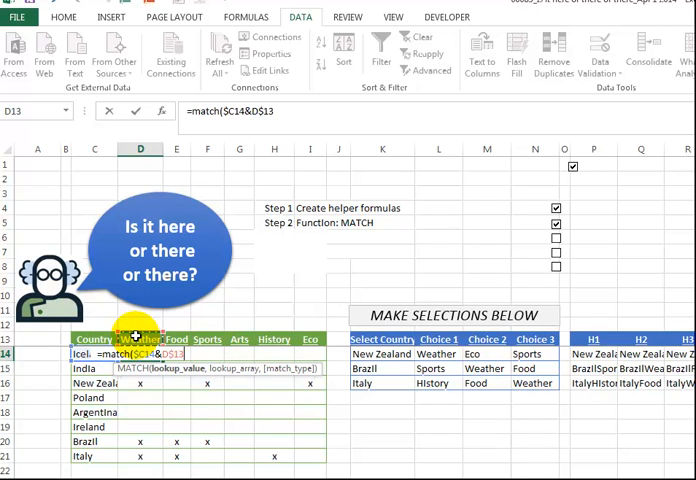
mouse_move(336, 103)
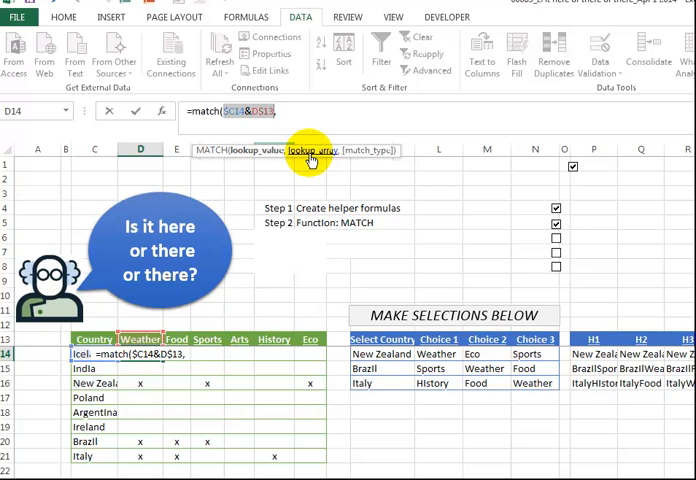
click(600, 354)
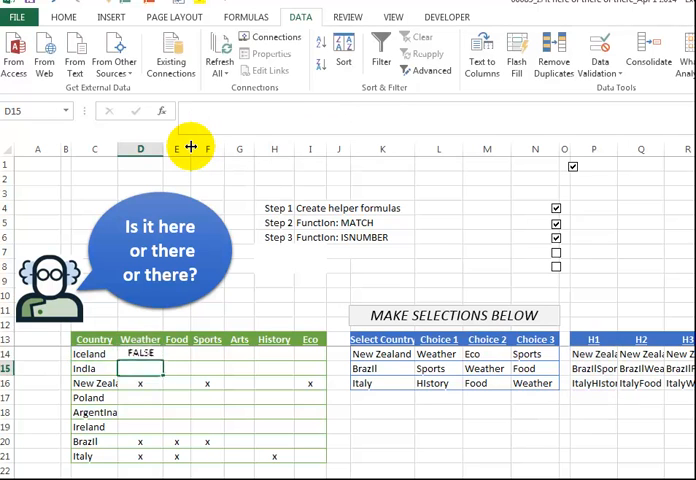
Select Iceland's Weather cell D14 to edit its formula.
click(141, 354)
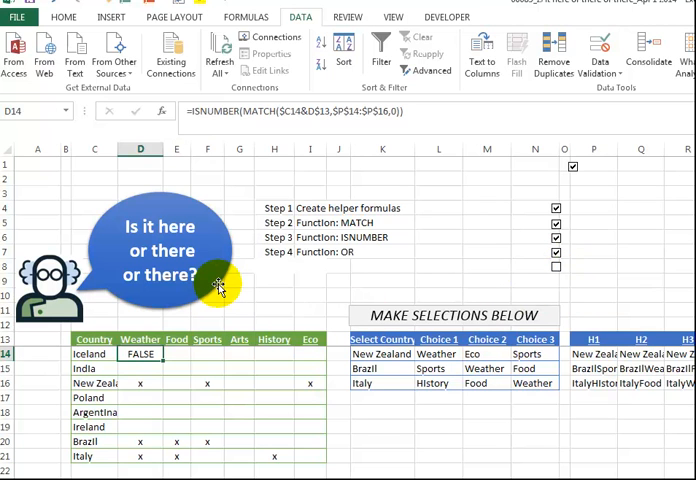
mouse_move(200, 111)
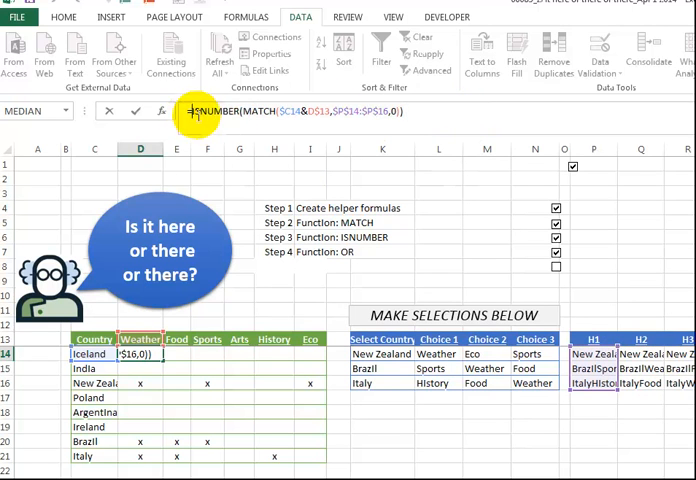
Wrap D14 in OR of three ISNUMBER(MATCH) checks over P, Q and R.
text(or()
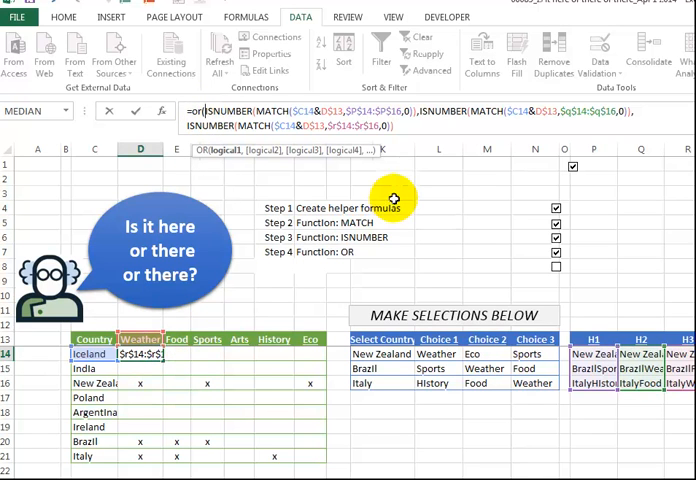
mouse_move(665, 352)
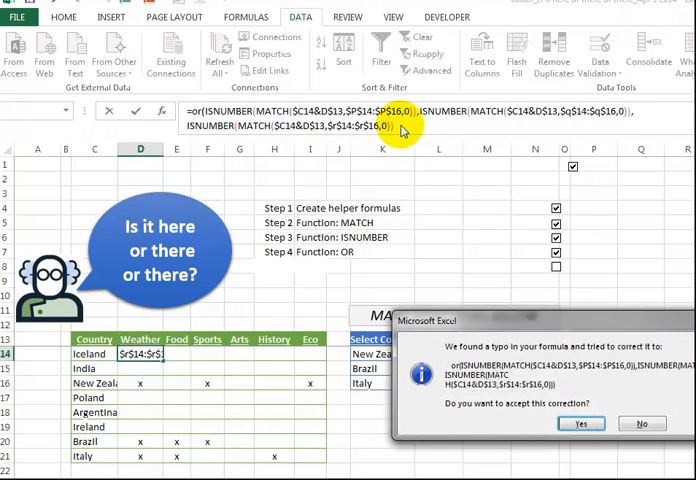
click(580, 423)
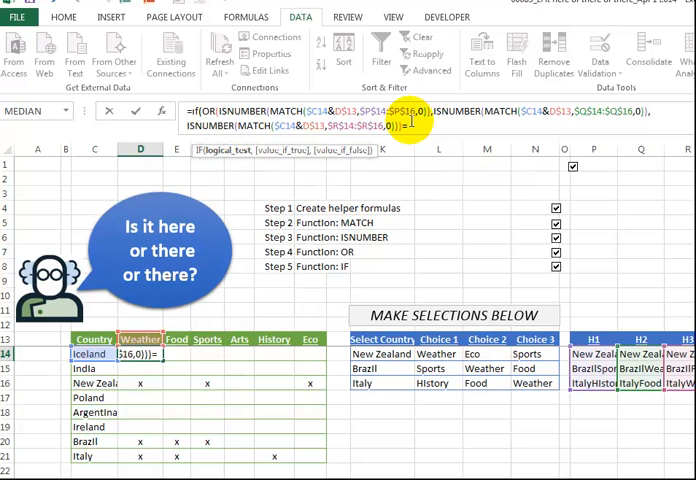
Make D14 =IF(OR(...)=TRUE,"x","") to show x on a match.
text(=TRUE,"x)
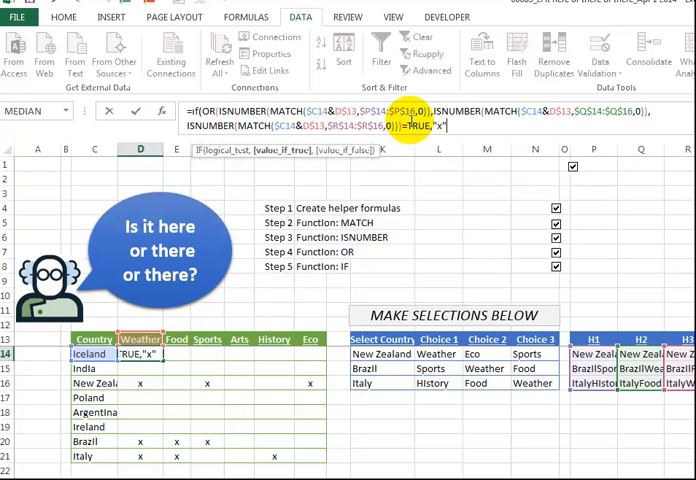
text(,"")
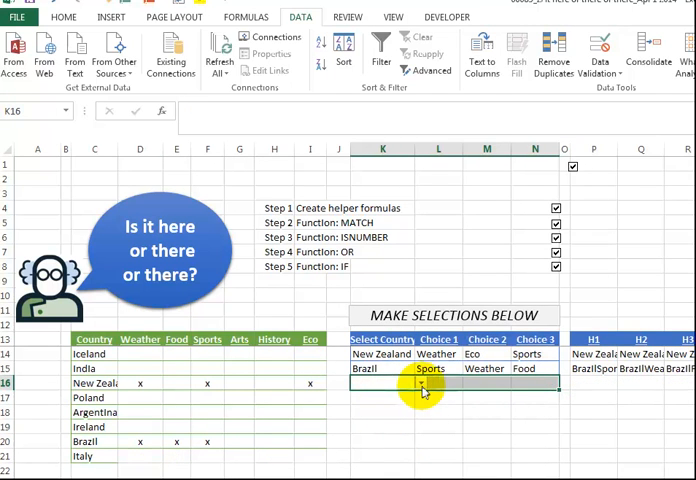
Pick Iceland, History, Arts and Food from the K16:N16 dropdowns.
click(419, 383)
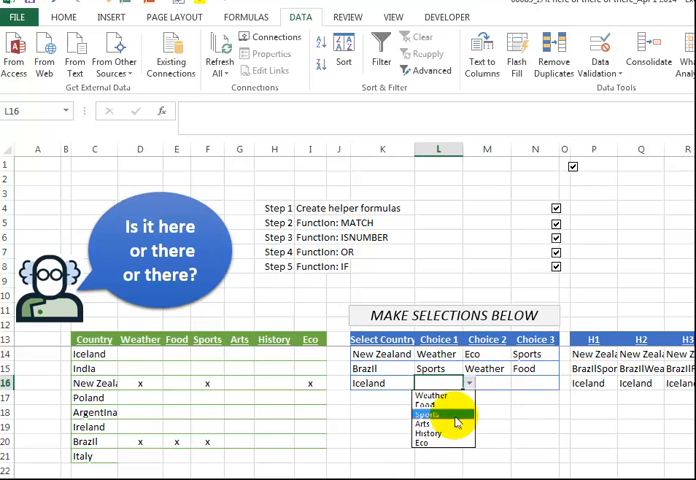
click(427, 433)
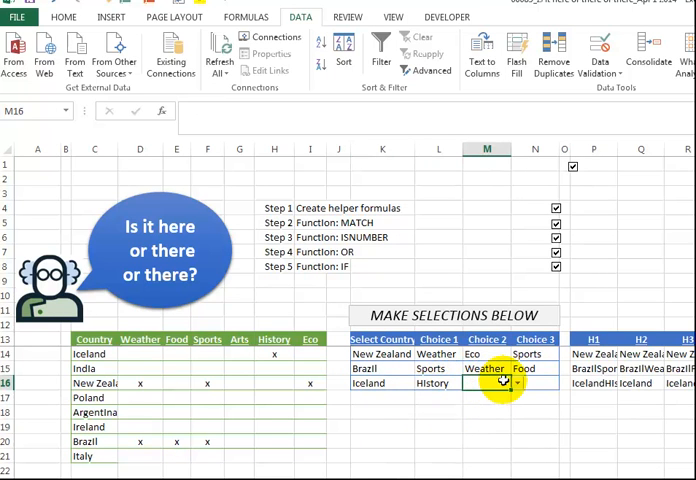
click(518, 383)
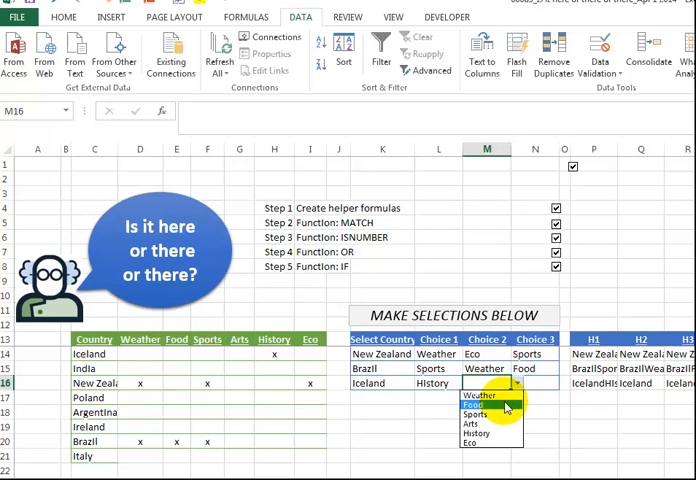
click(478, 422)
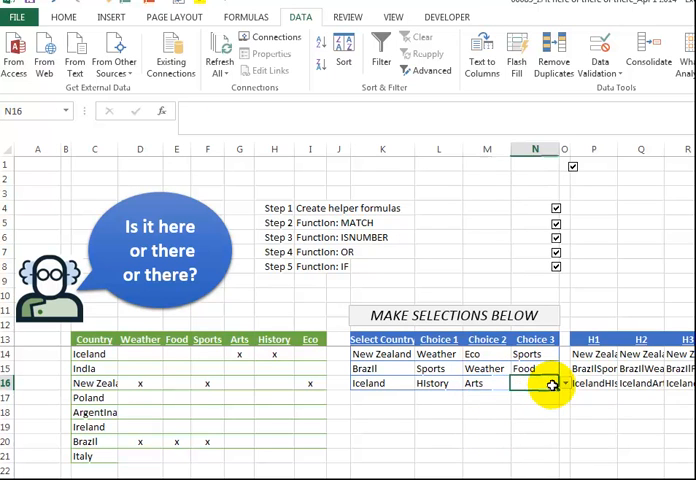
click(524, 383)
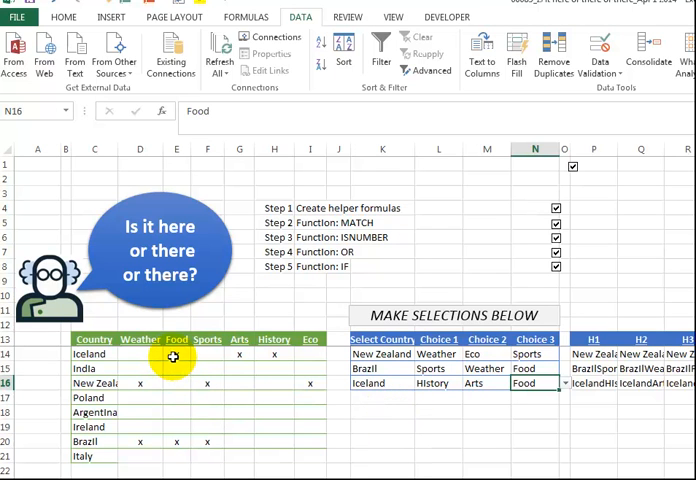
click(176, 354)
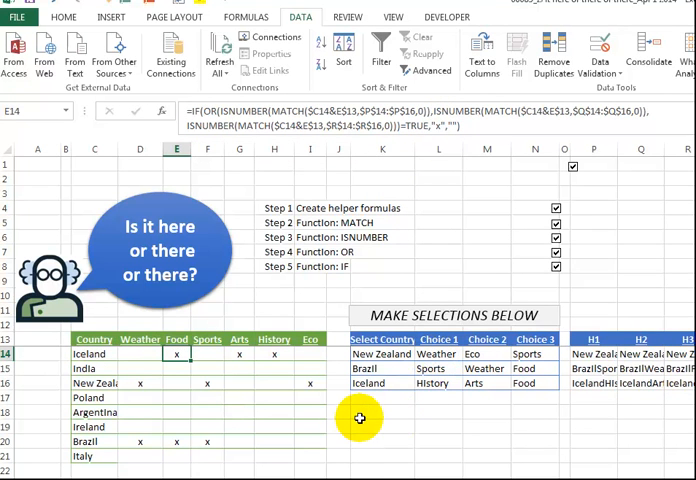
mouse_move(348, 441)
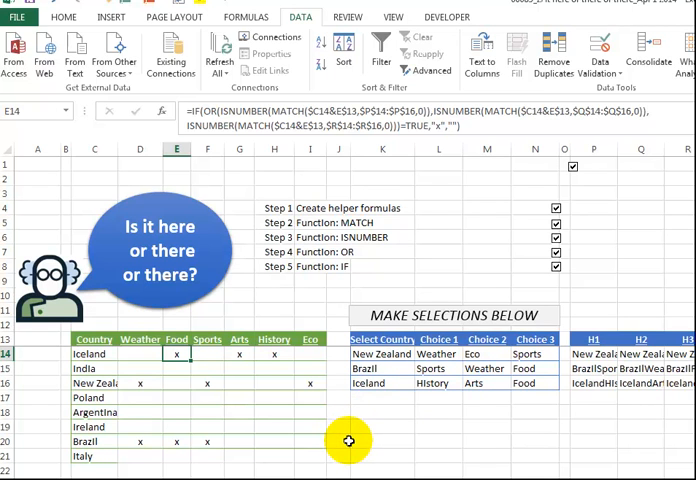